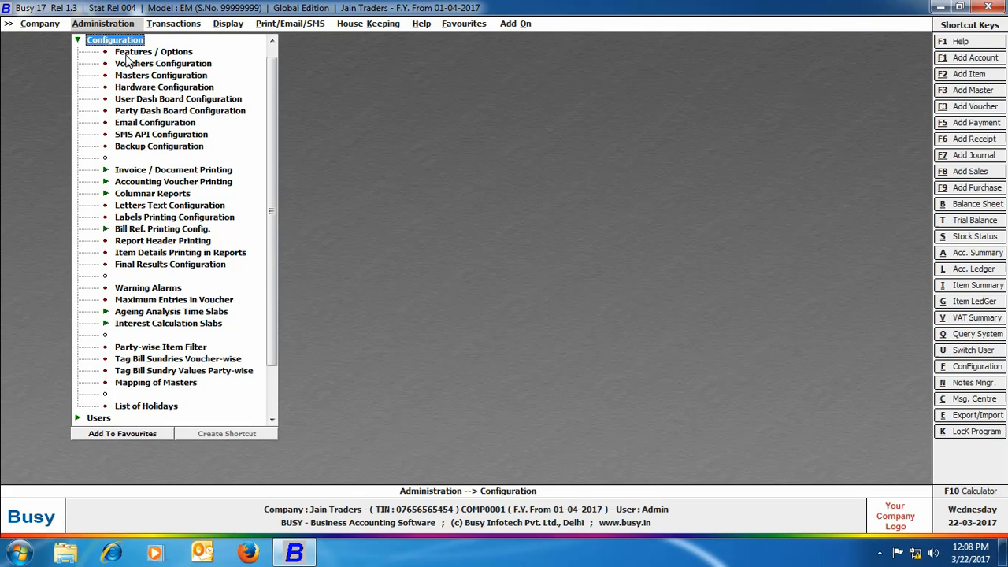
Bring up the Features / Options configuration for the Jain Traders company.
left_click(153, 51)
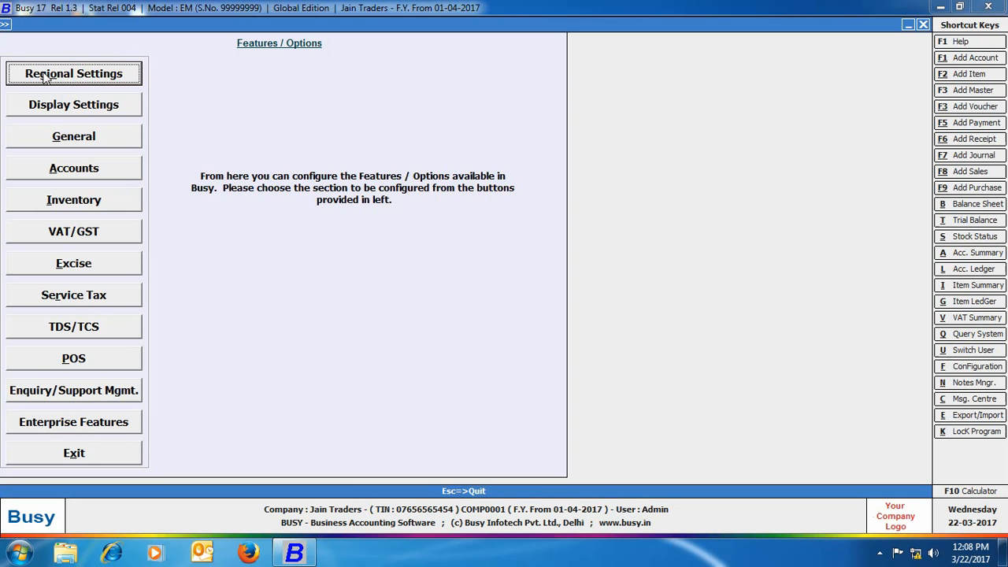
Show the Regional Settings and keep the date format at DD/MM/YYYY.
left_click(72, 74)
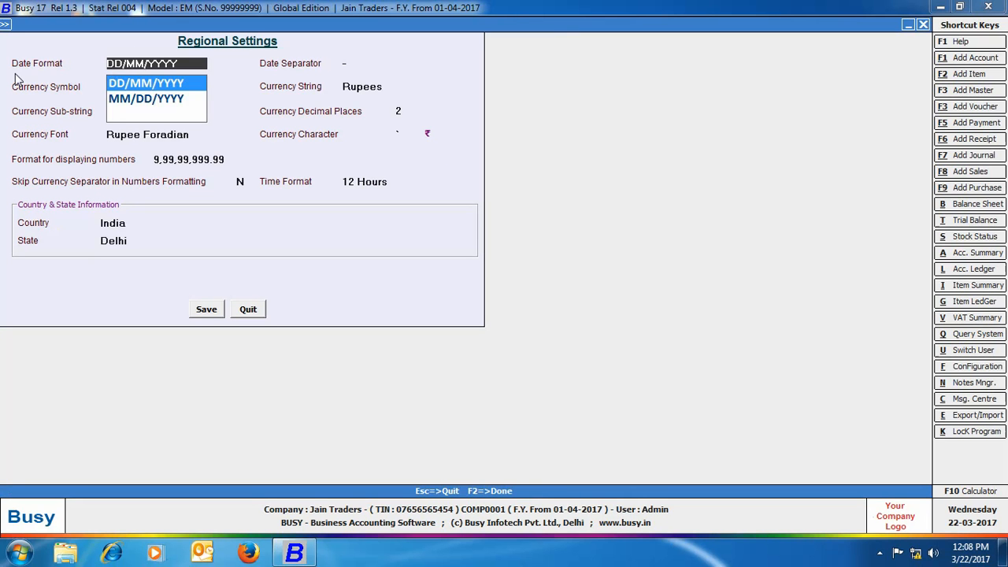
mouse_move(77, 77)
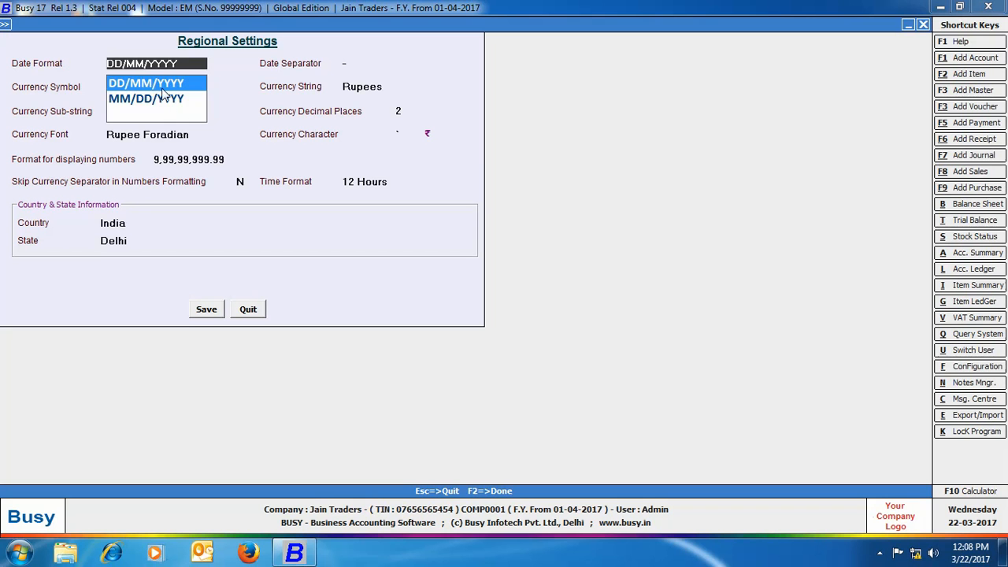
left_click(145, 82)
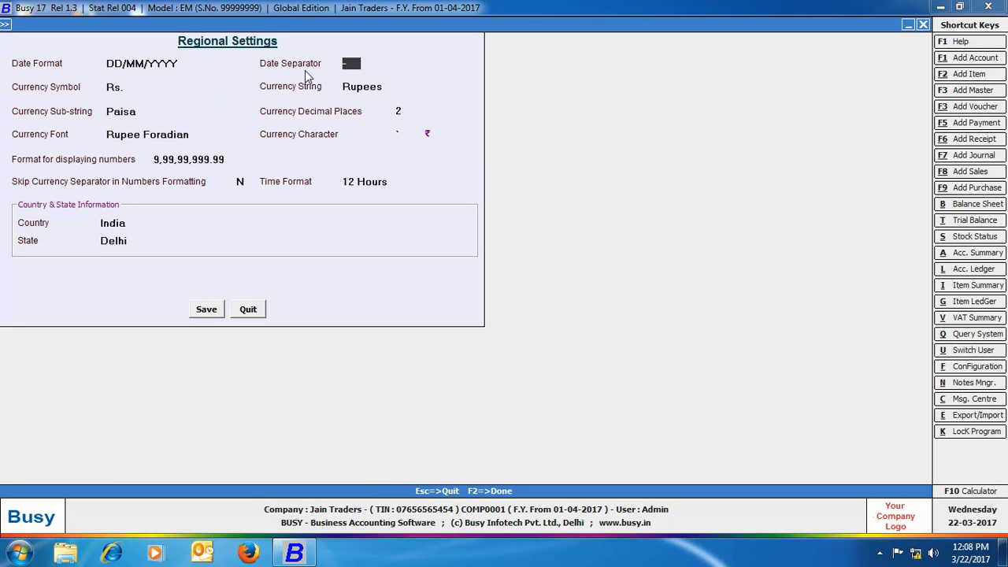
mouse_move(349, 75)
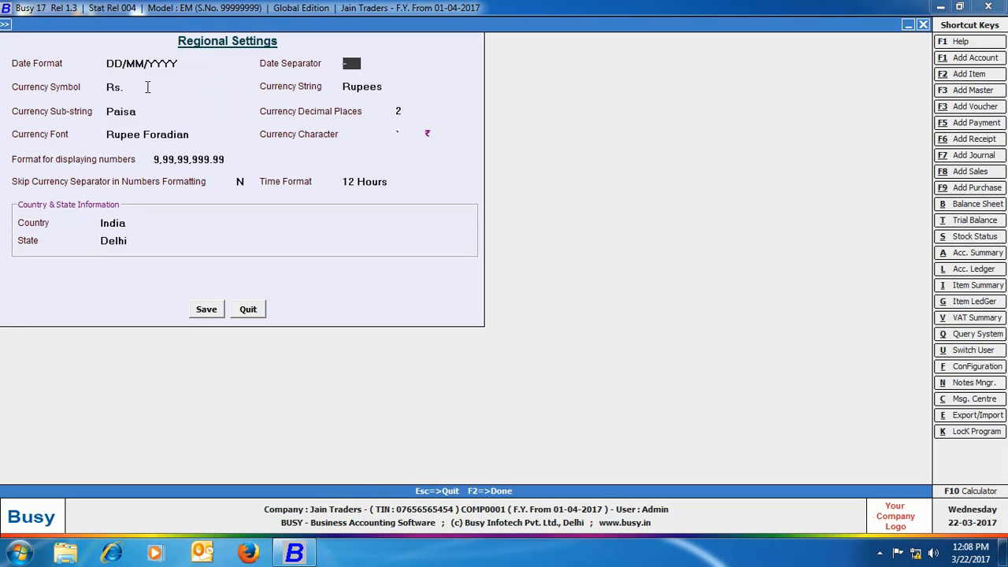
mouse_move(312, 102)
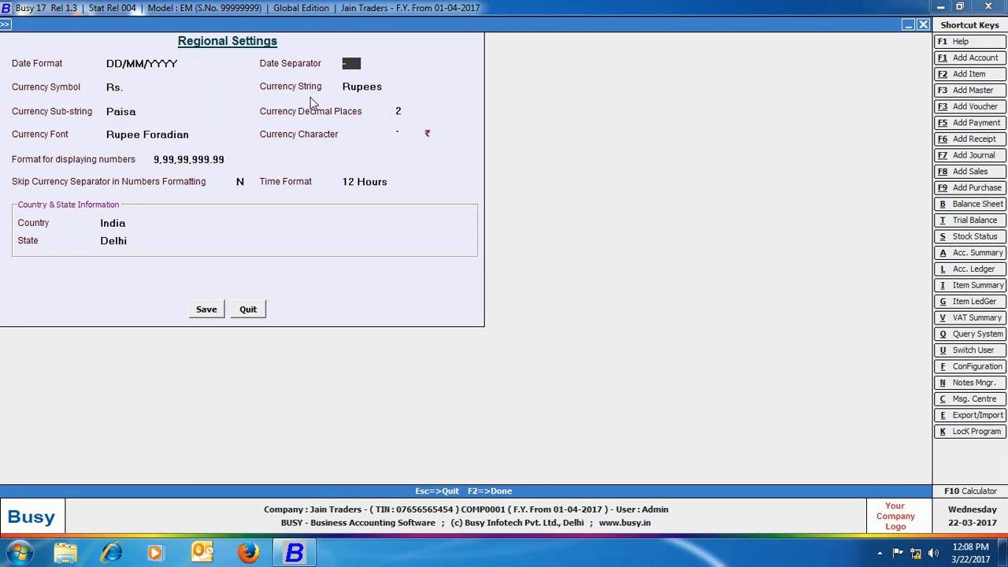
mouse_move(38, 124)
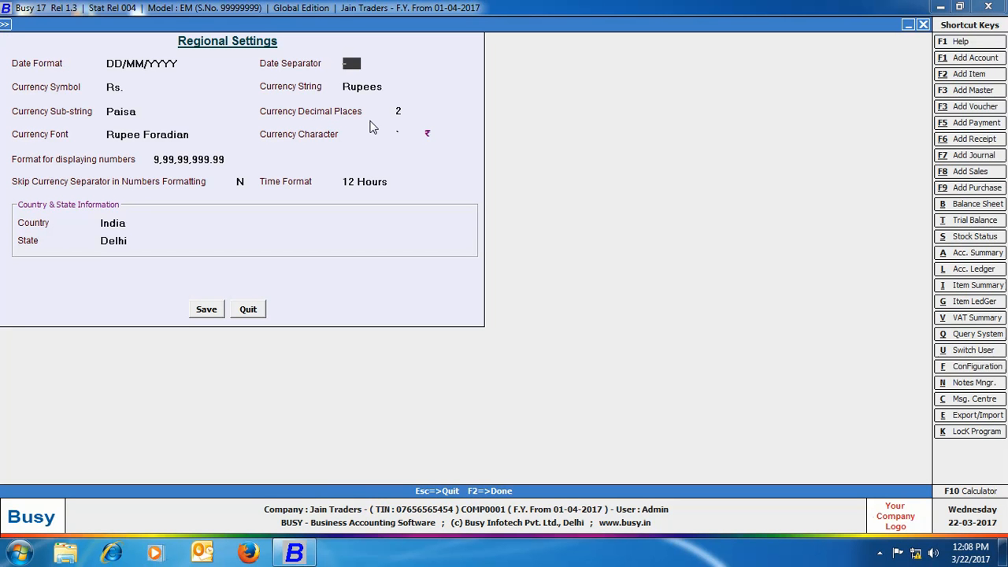
mouse_move(397, 127)
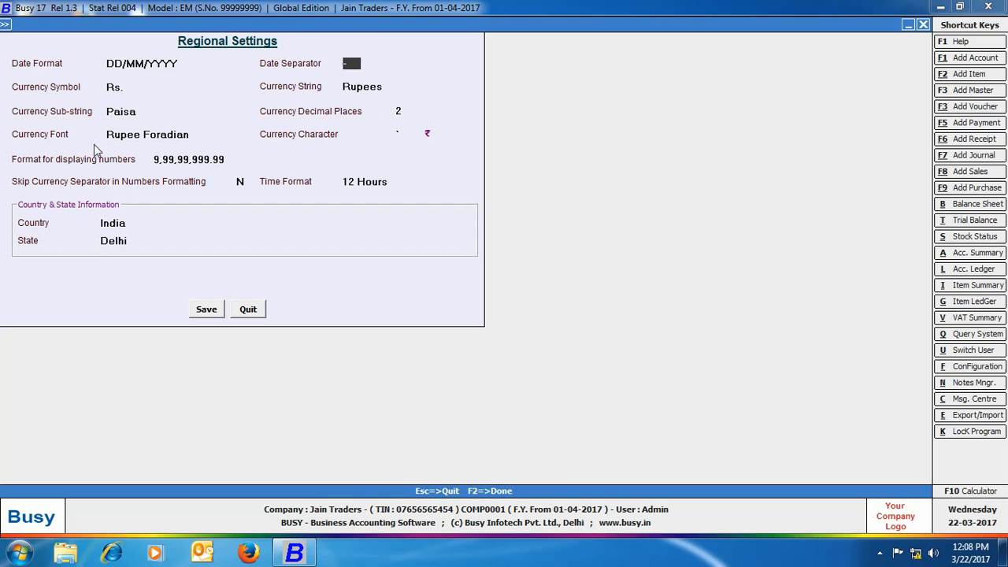
mouse_move(104, 151)
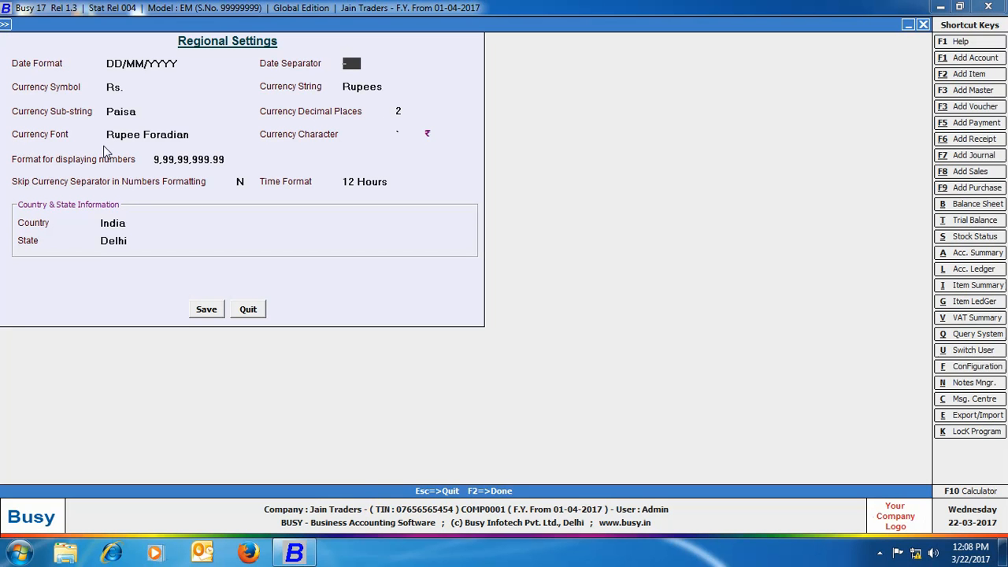
mouse_move(179, 149)
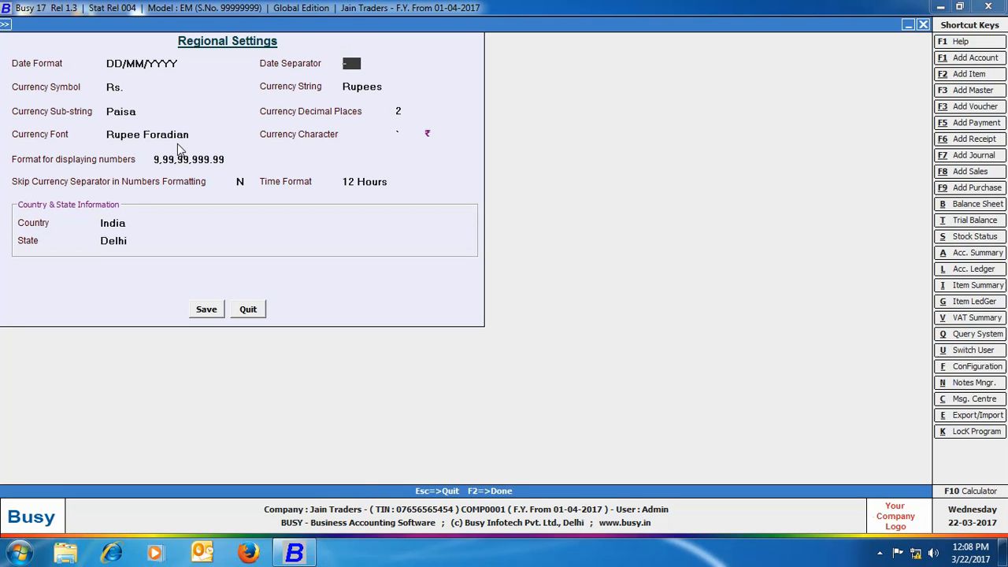
mouse_move(435, 149)
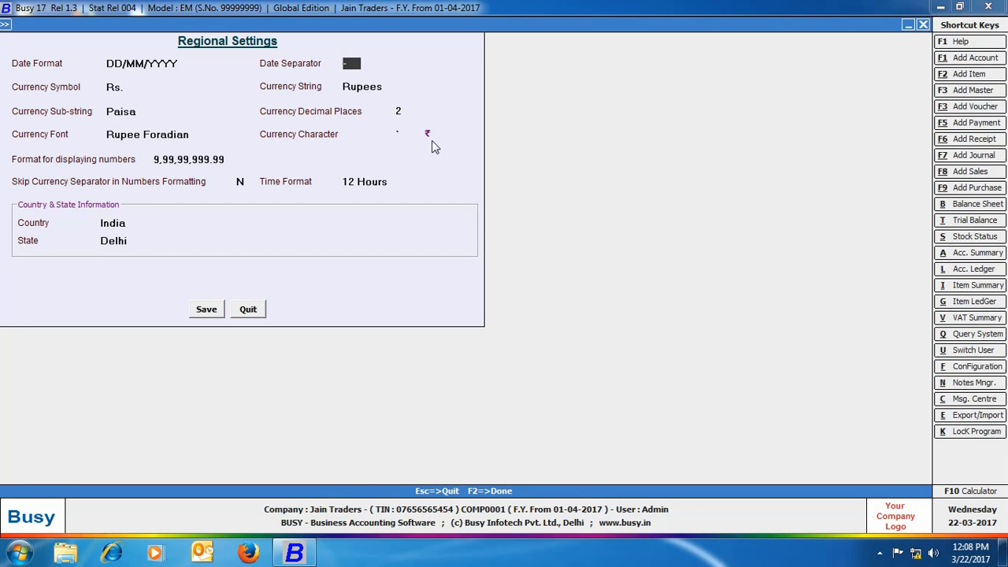
mouse_move(438, 147)
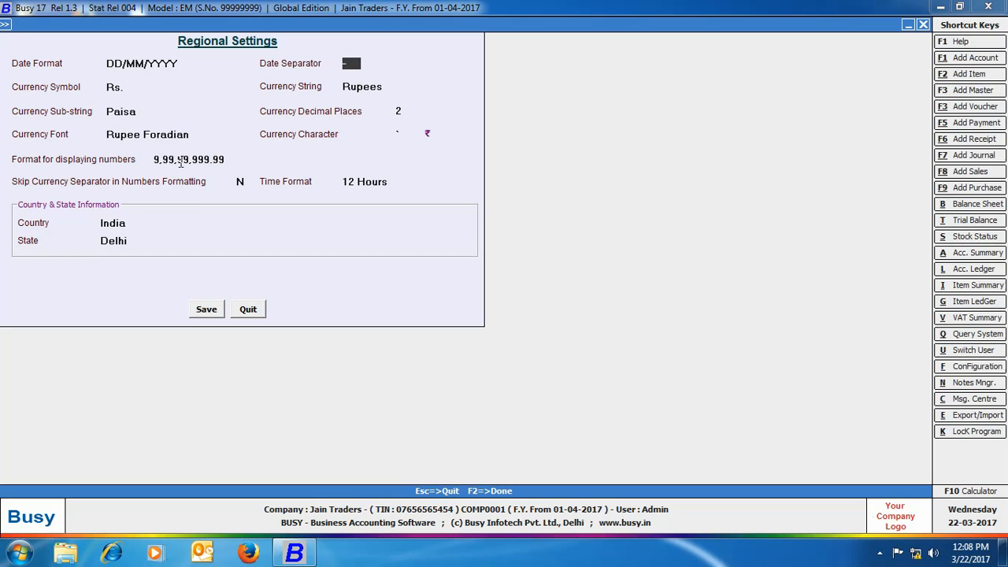
Keep the existing number format, 12 Hours time and Delhi state, then show the date format choices.
left_click(189, 159)
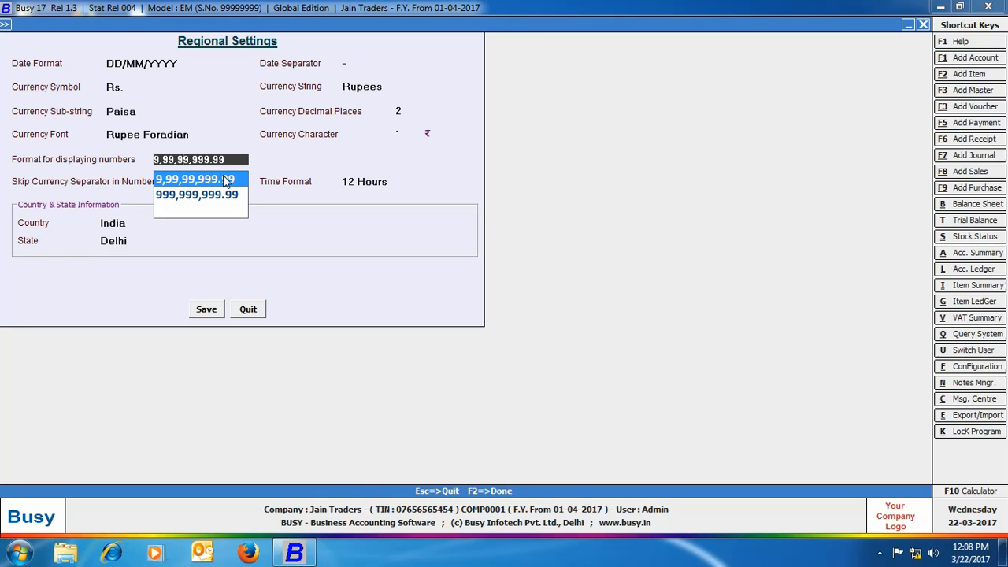
left_click(189, 179)
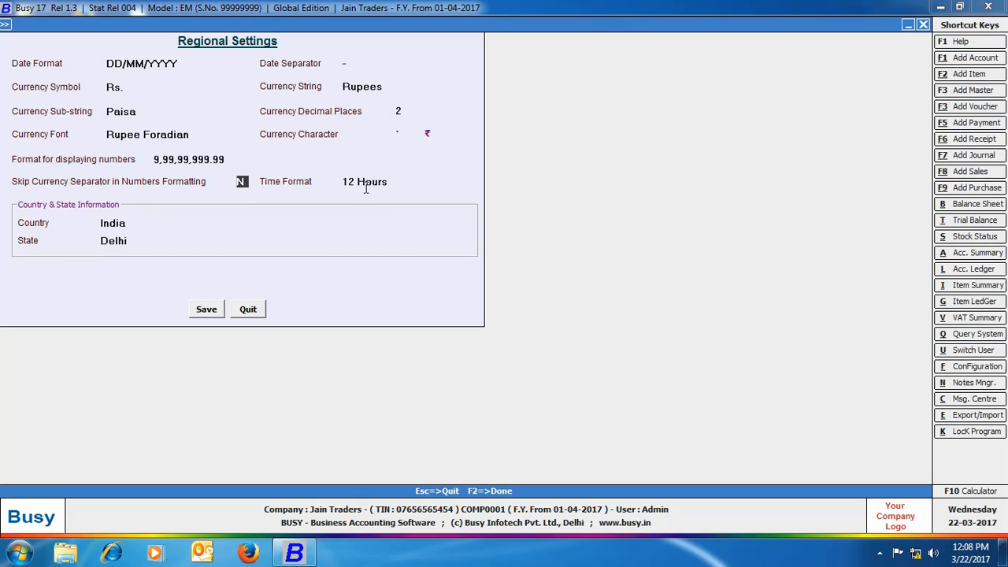
left_click(364, 181)
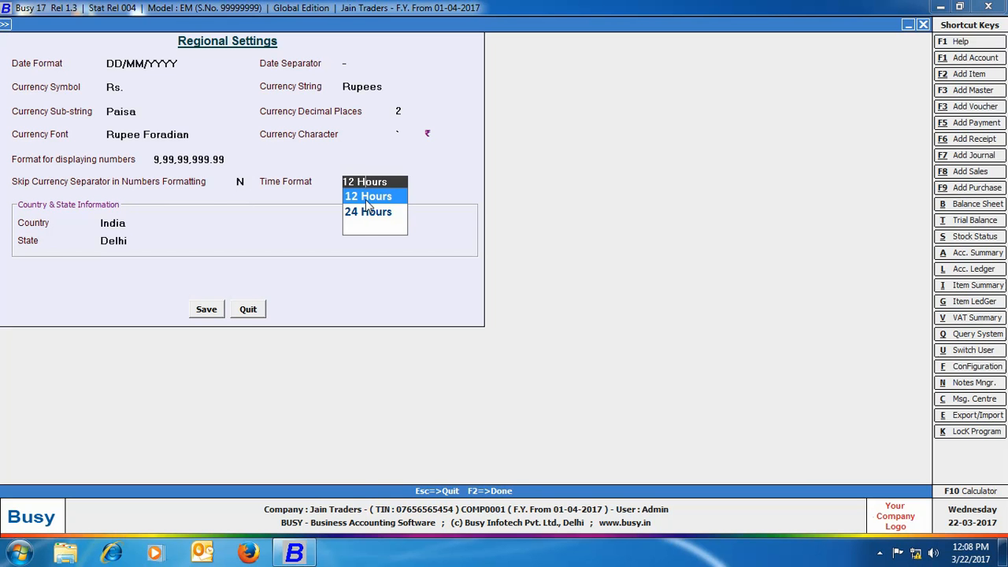
left_click(368, 195)
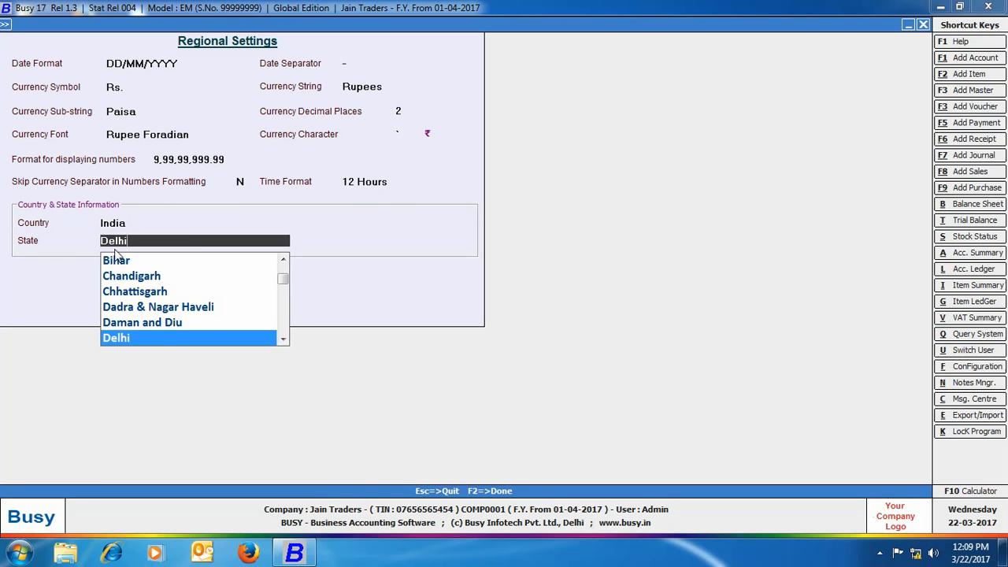
mouse_move(154, 337)
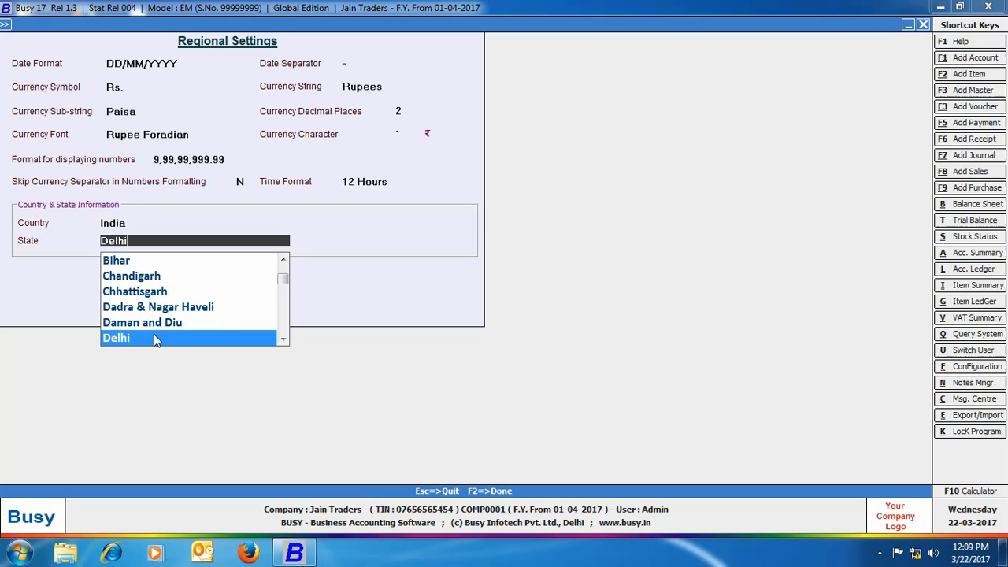
left_click(116, 338)
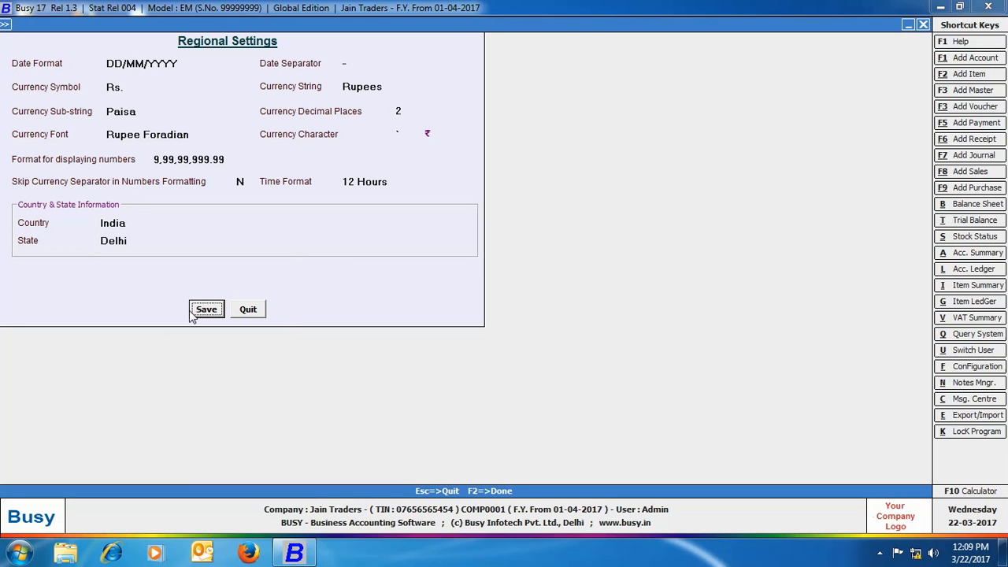
left_click(156, 63)
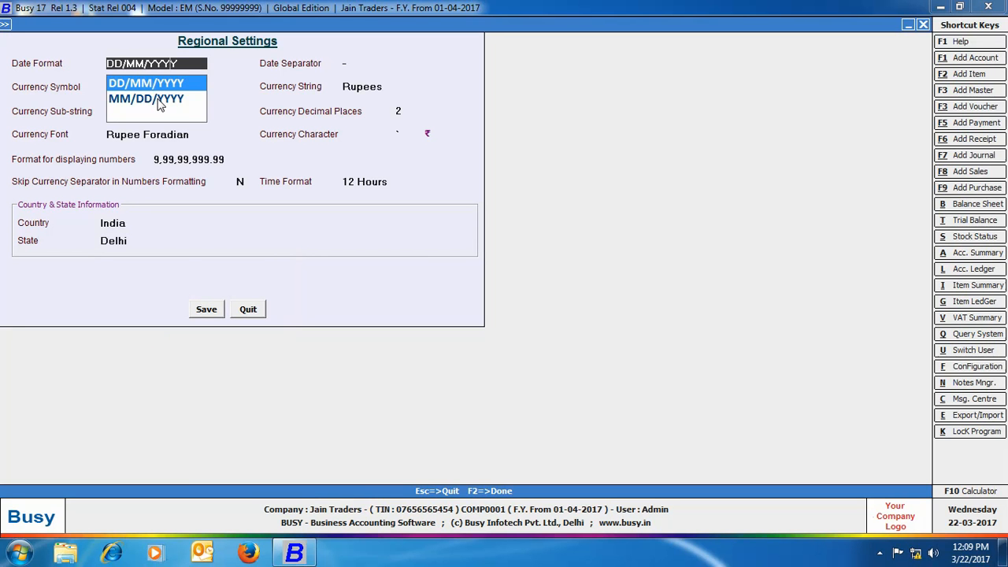
Set the date format to MM/DD/YYYY with '/' separator and save the regional settings.
left_click(145, 98)
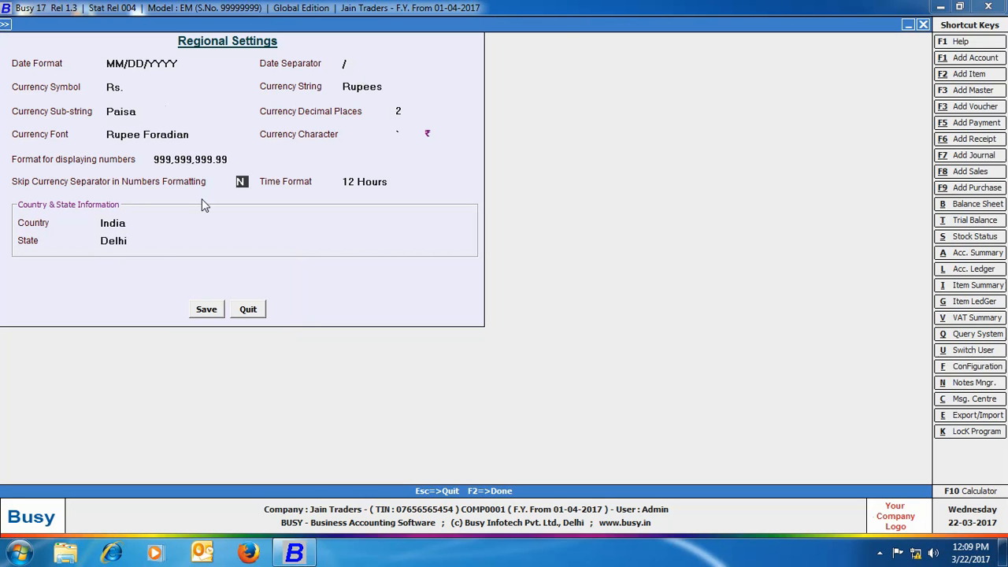
left_click(230, 24)
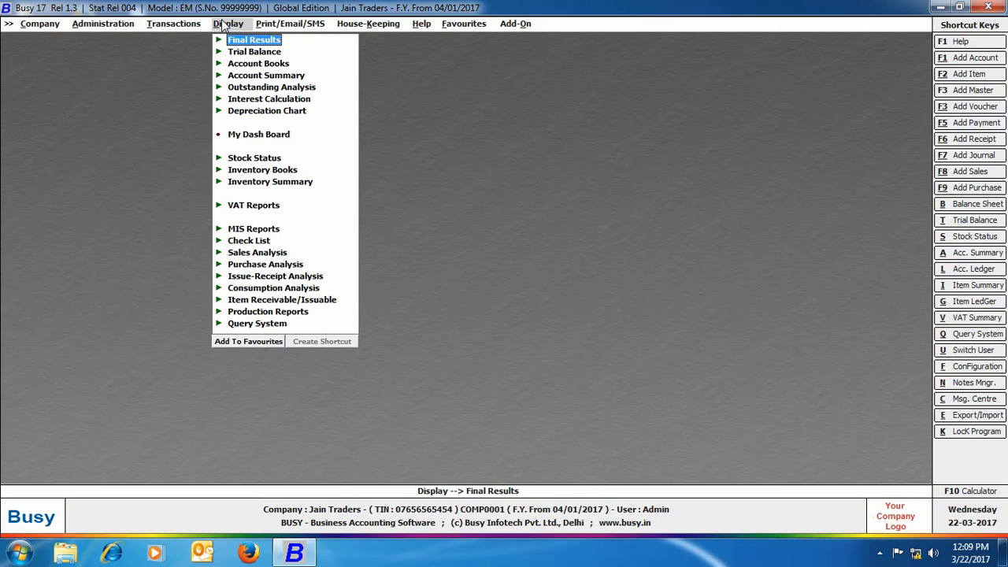
mouse_move(239, 69)
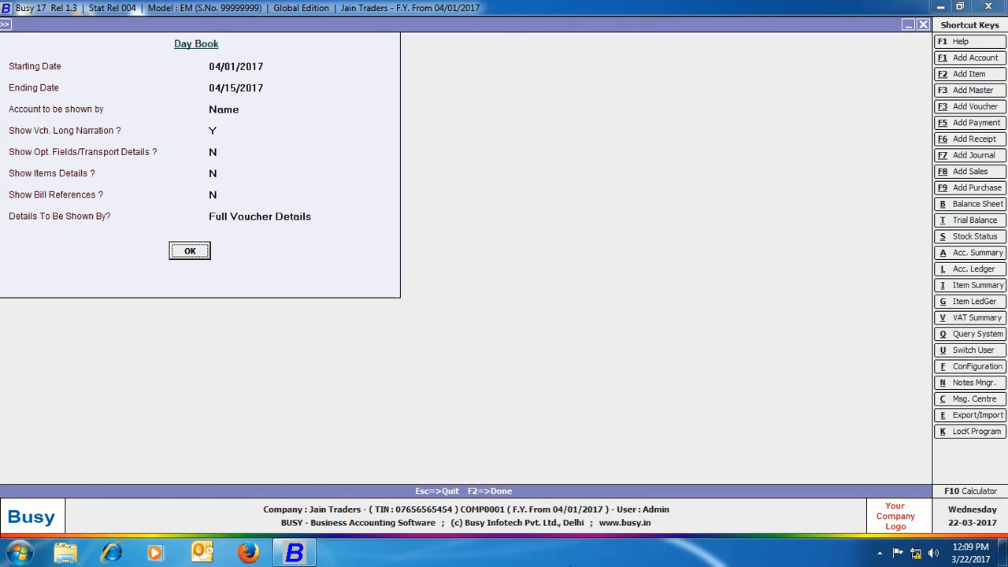
Generate the Day Book for 04/01/2017 to 04/15/2017 showing MM/DD/YYYY dates.
left_click(189, 250)
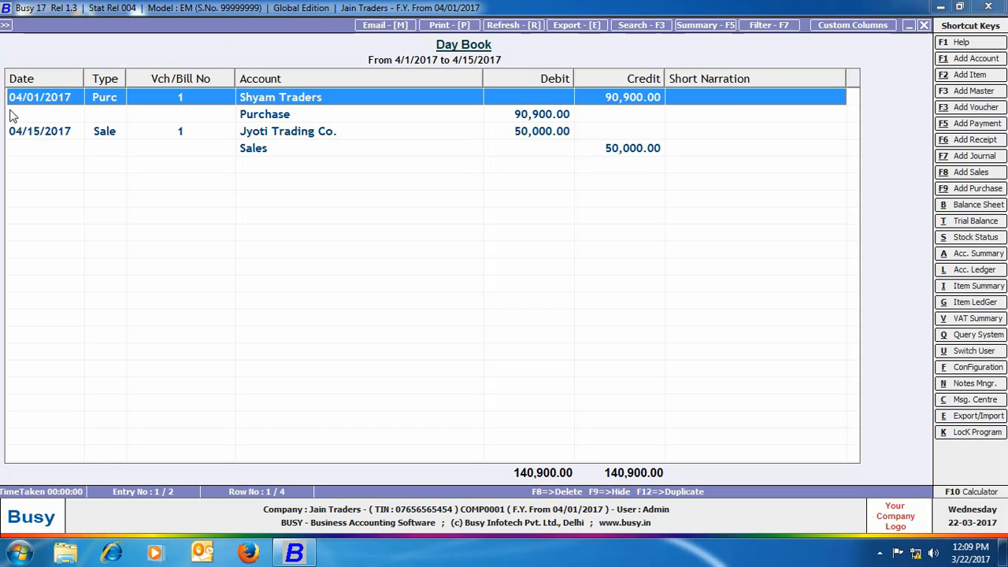
mouse_move(55, 123)
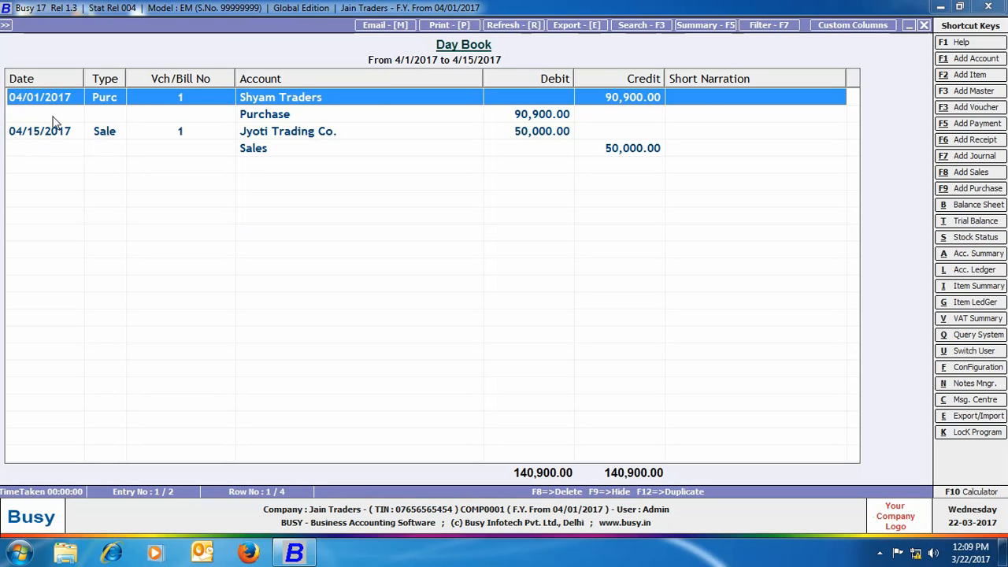
mouse_move(4, 139)
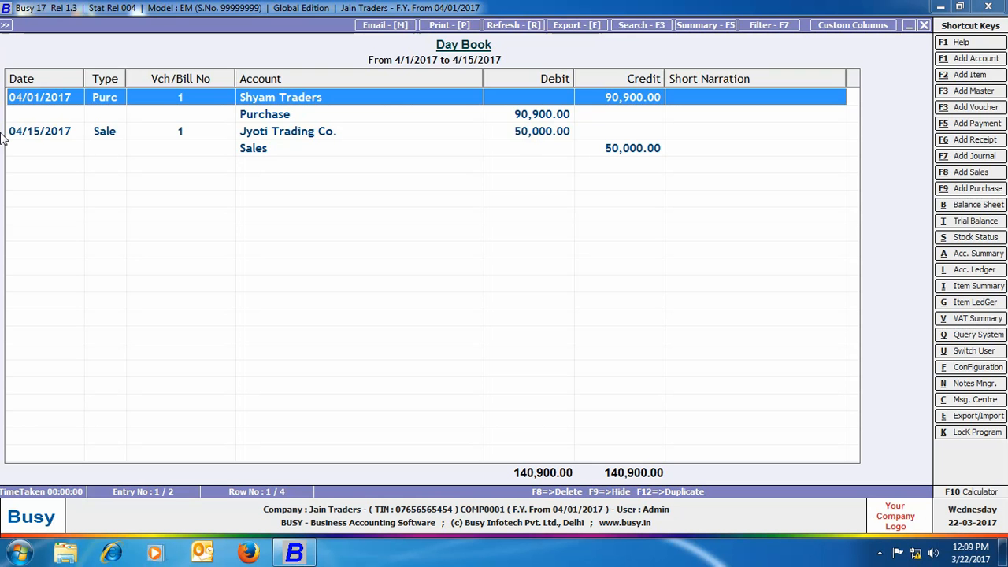
mouse_move(38, 156)
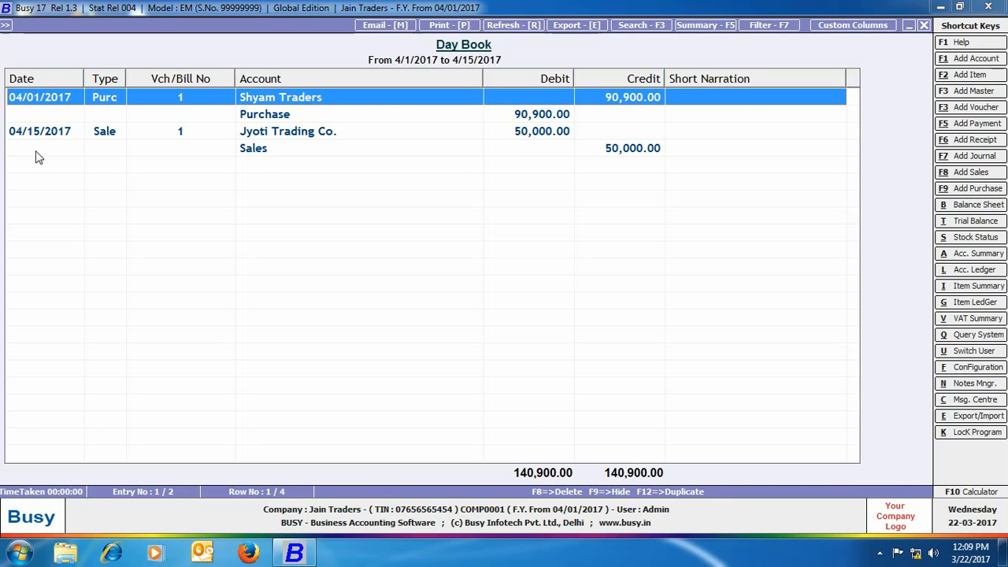